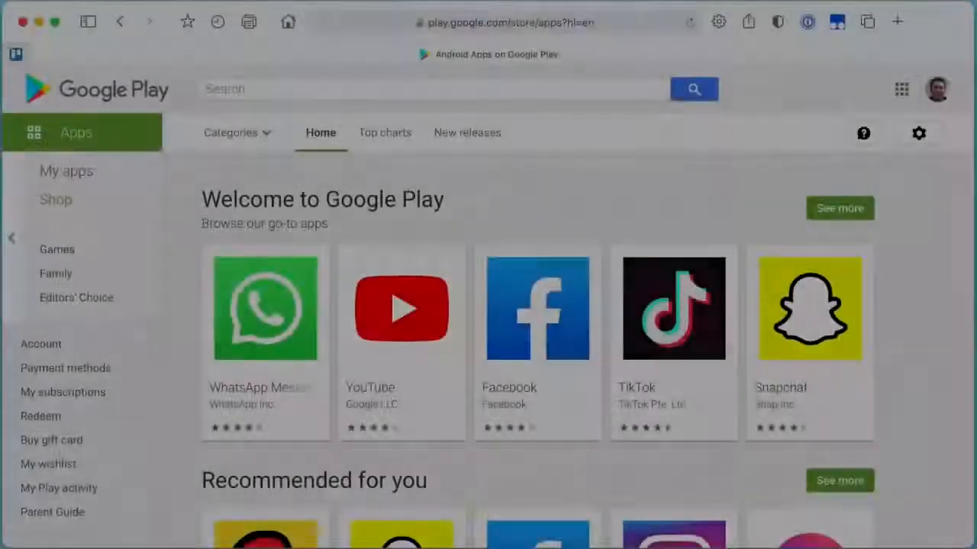
# Step: Search Google Play for 'Maps' and open the Maps app listing
pyautogui.click(433, 89)
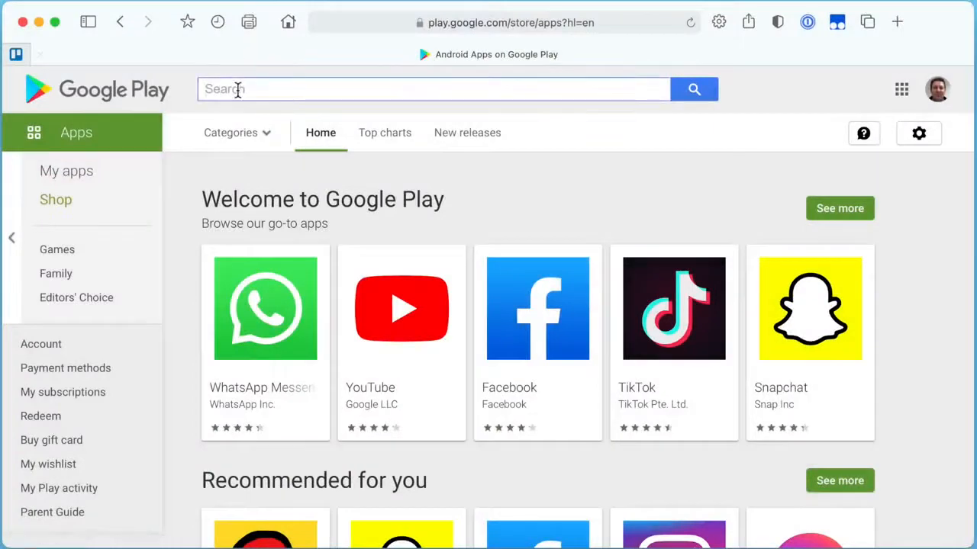
pyautogui.write('Maps')
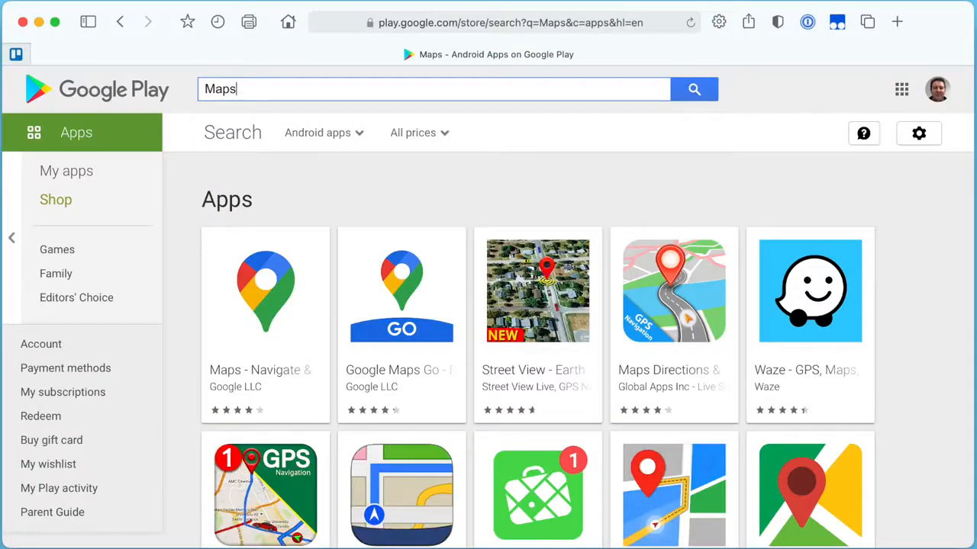
pyautogui.click(265, 290)
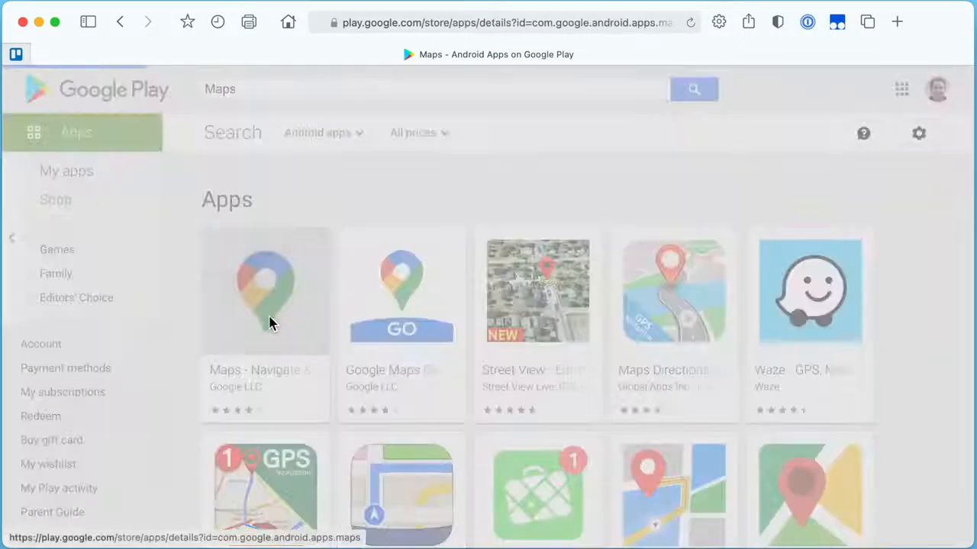
pyautogui.click(264, 290)
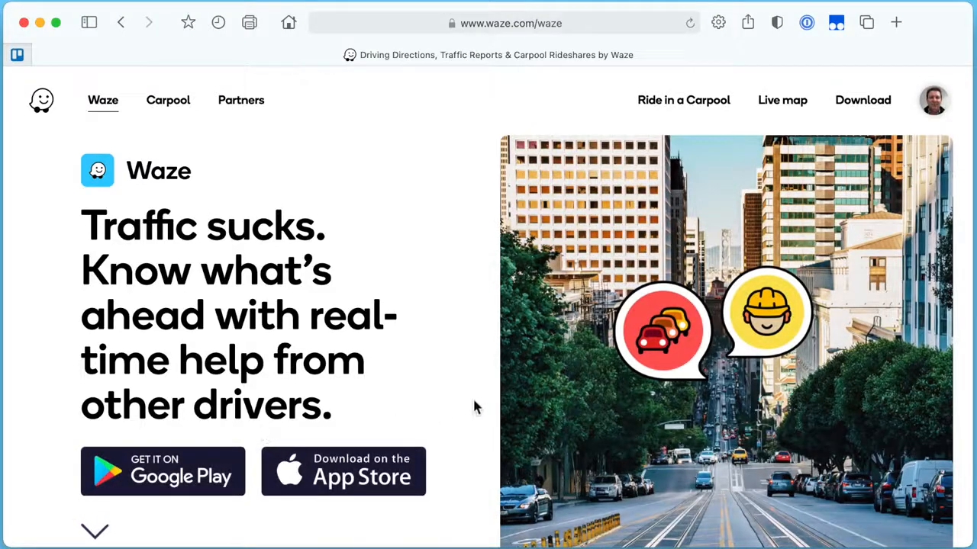
# Step: Scroll through the waze.com home page's traffic highlights toward the Live map link
pyautogui.click(162, 471)
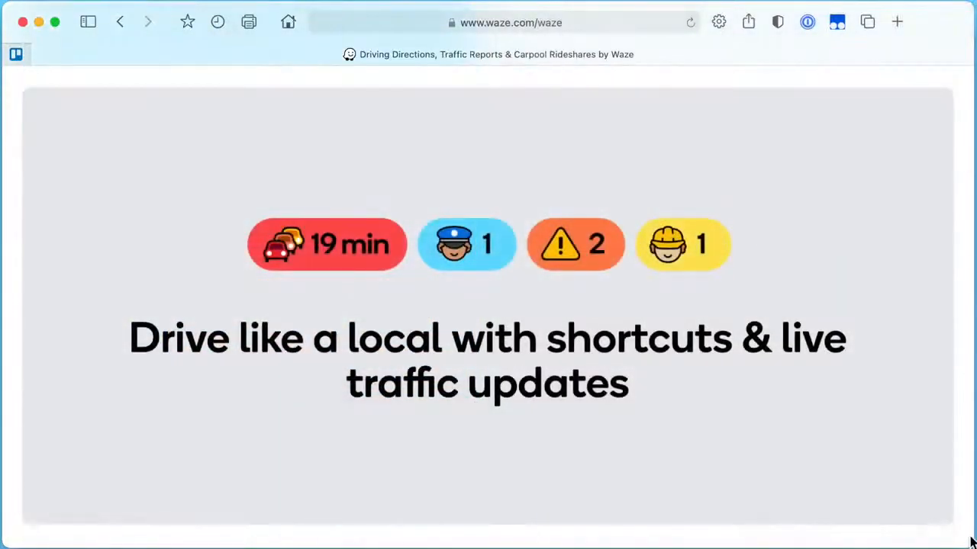
pyautogui.scroll(-3)
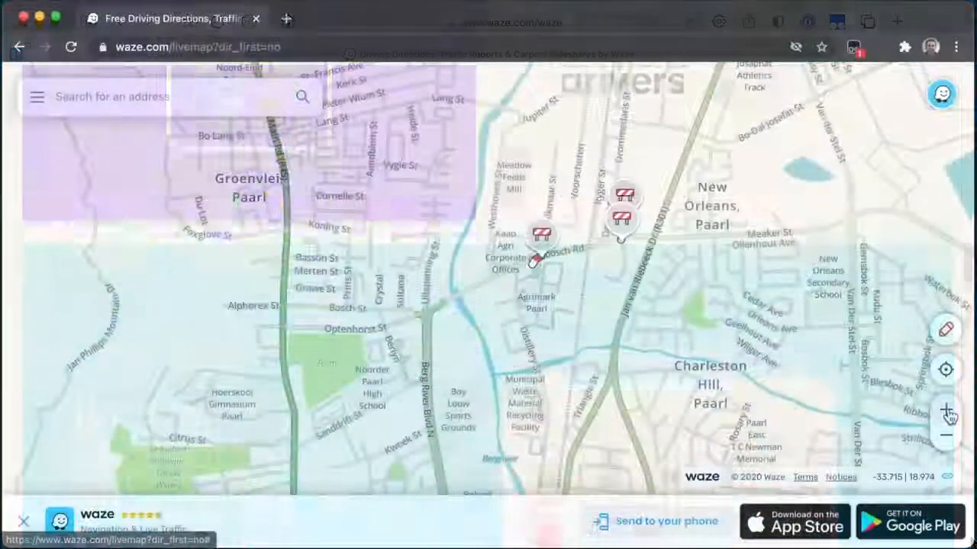
# Step: Zoom the live map into Paarl's roads and pan to Durbanville's hazard report
pyautogui.click(946, 412)
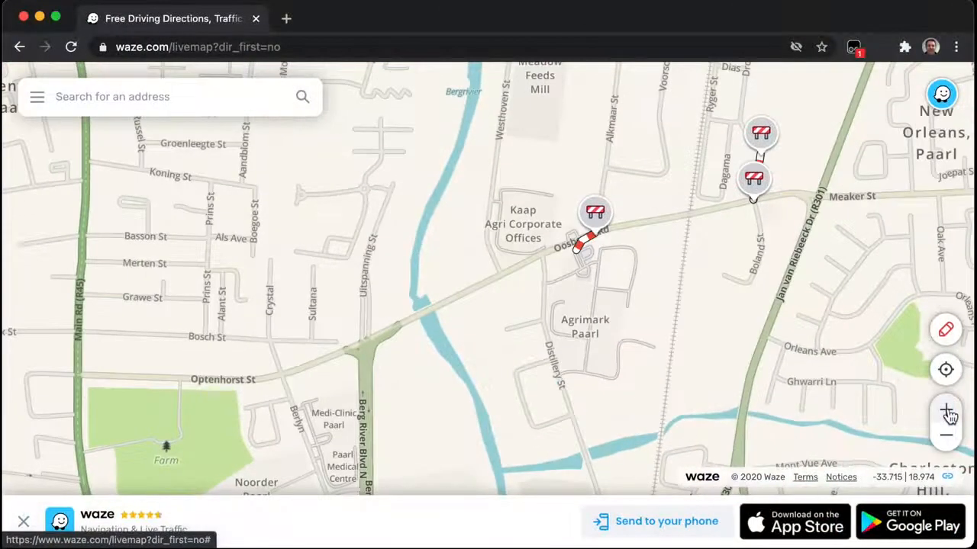
pyautogui.click(949, 414)
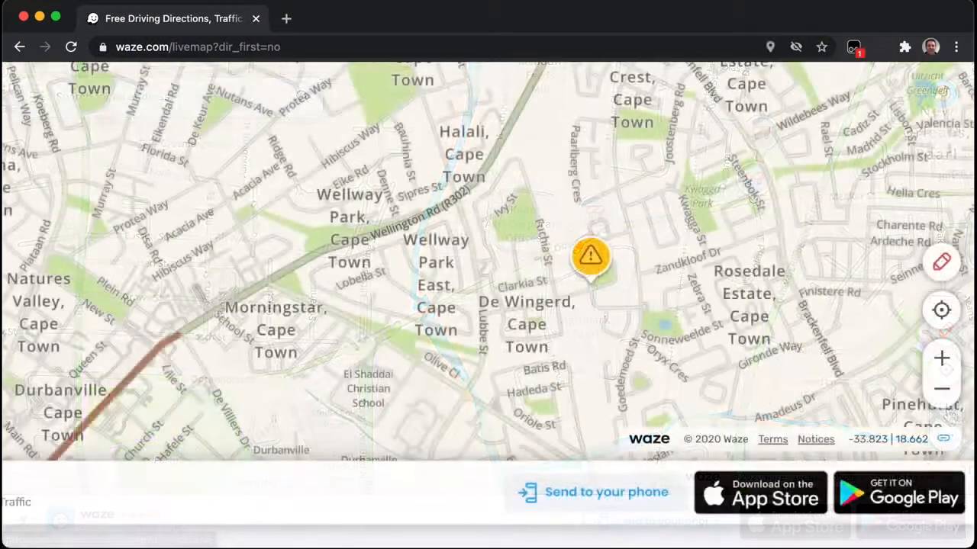
pyautogui.click(591, 260)
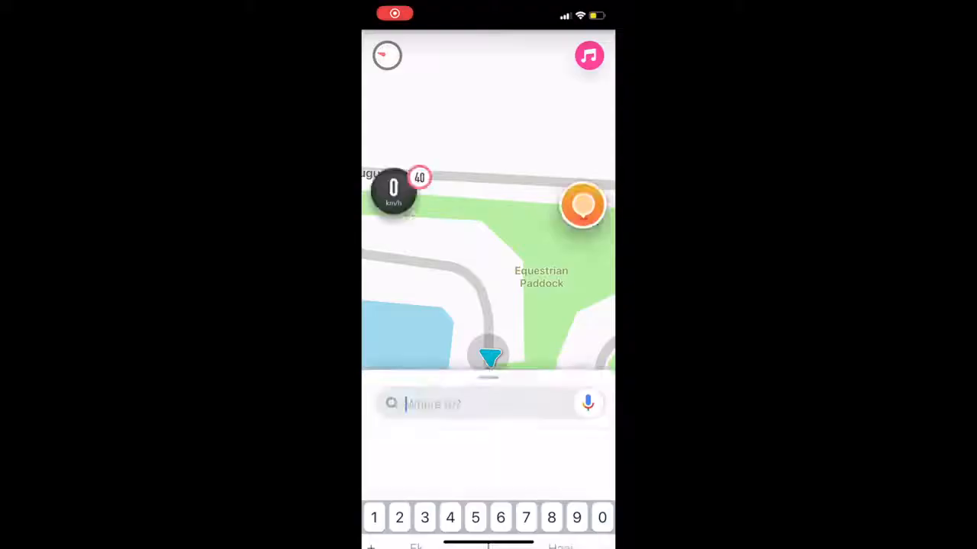
# Step: Set Loxton as the destination and show the alternative routes list
pyautogui.write('Loxto')
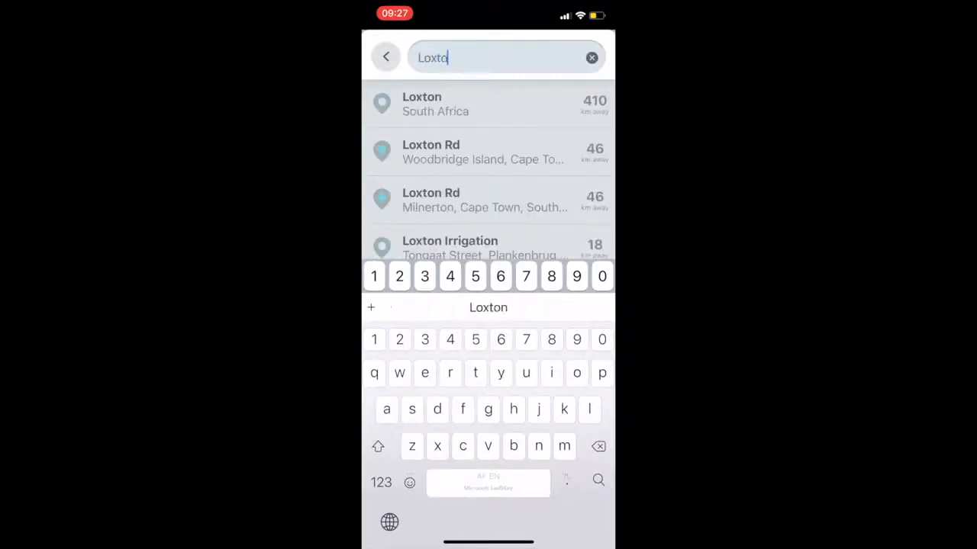
pyautogui.write('n')
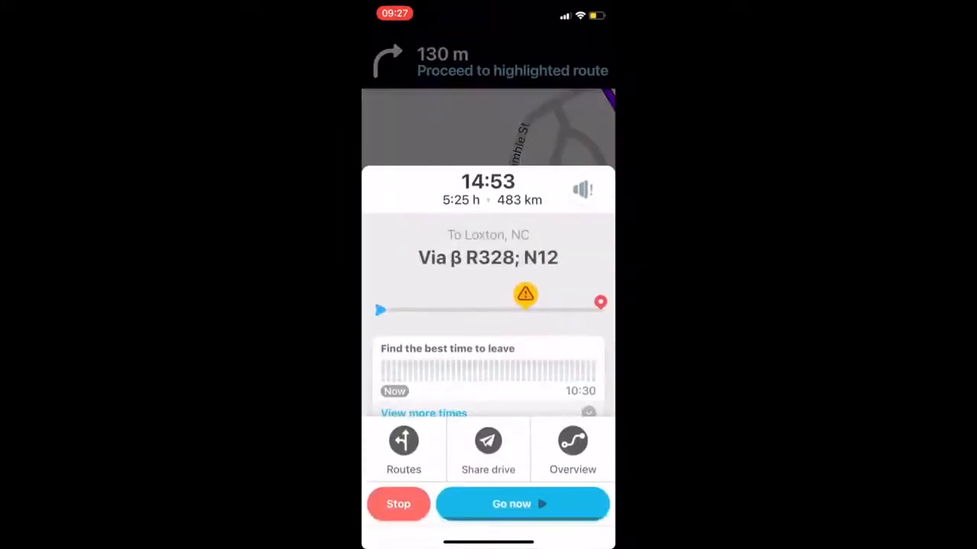
pyautogui.click(403, 451)
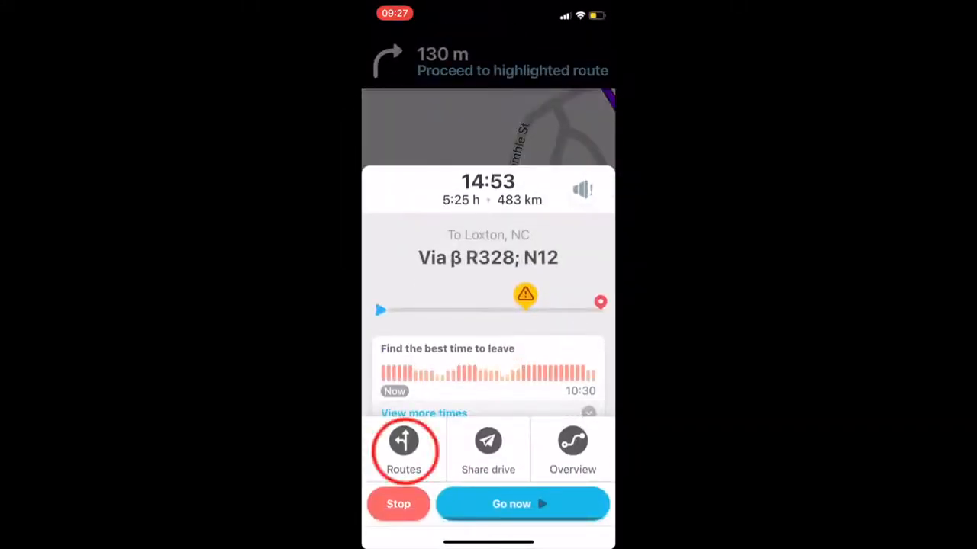
pyautogui.click(403, 450)
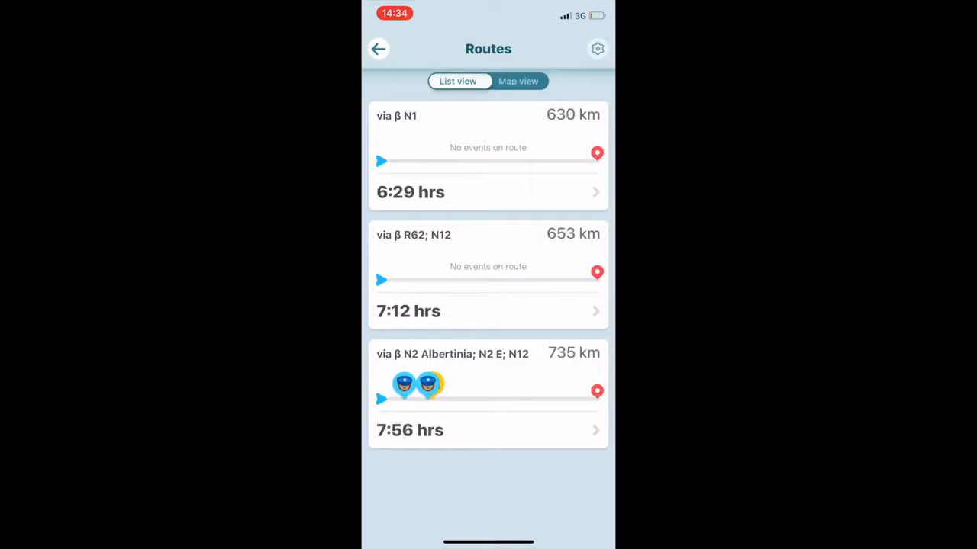
# Step: View the Loxton routes on the map and start the fastest 5:25 h route
pyautogui.click(518, 81)
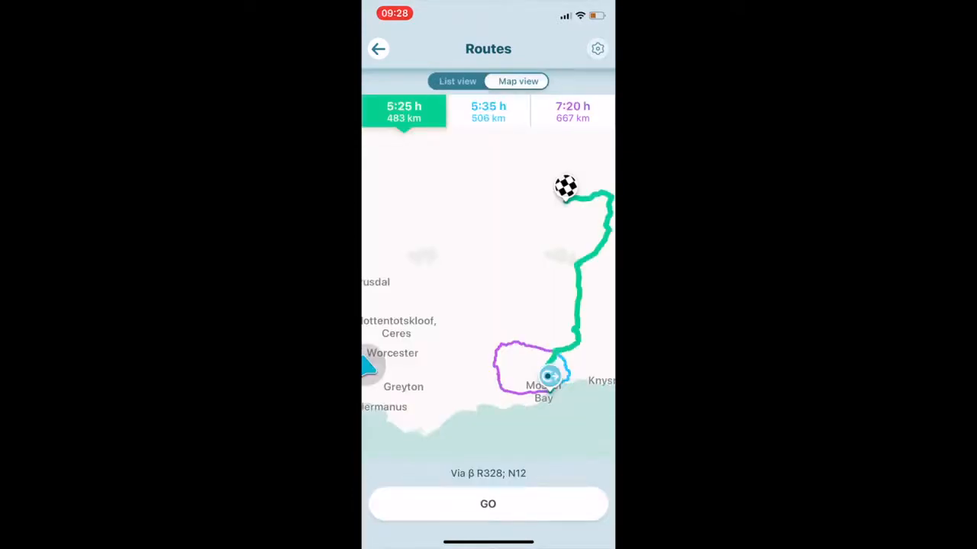
pyautogui.click(488, 503)
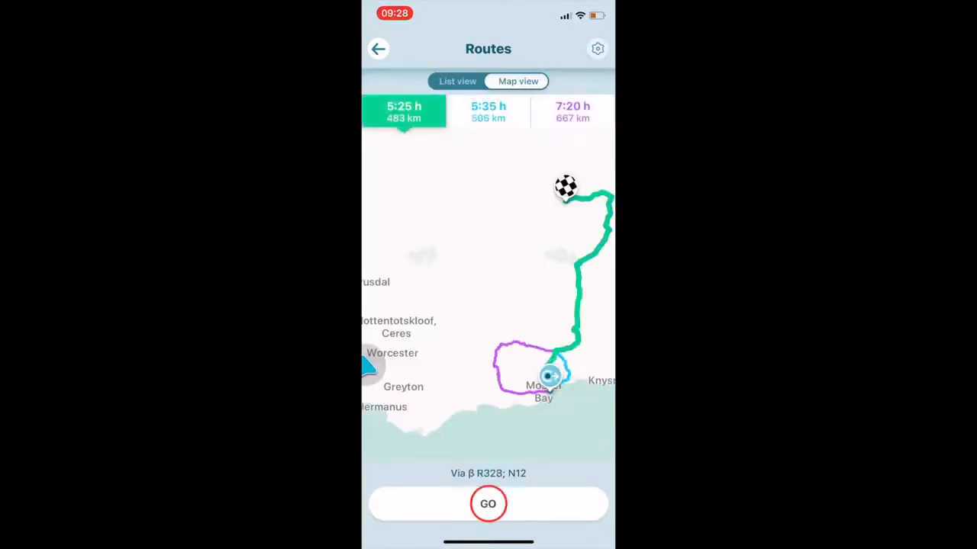
pyautogui.click(488, 504)
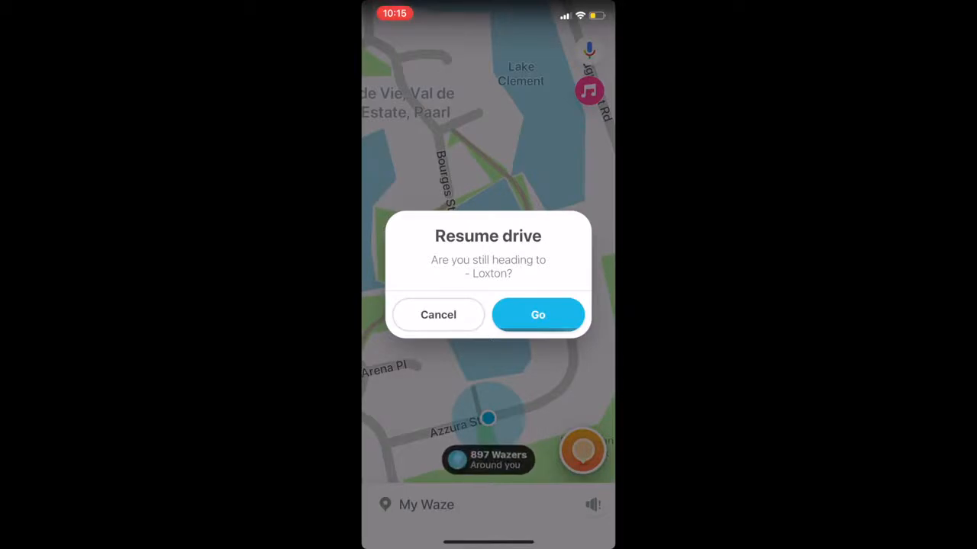
# Step: Resume the Loxton drive, review its toll notice, and reach the planned 18:30 Loxton drive
pyautogui.click(538, 314)
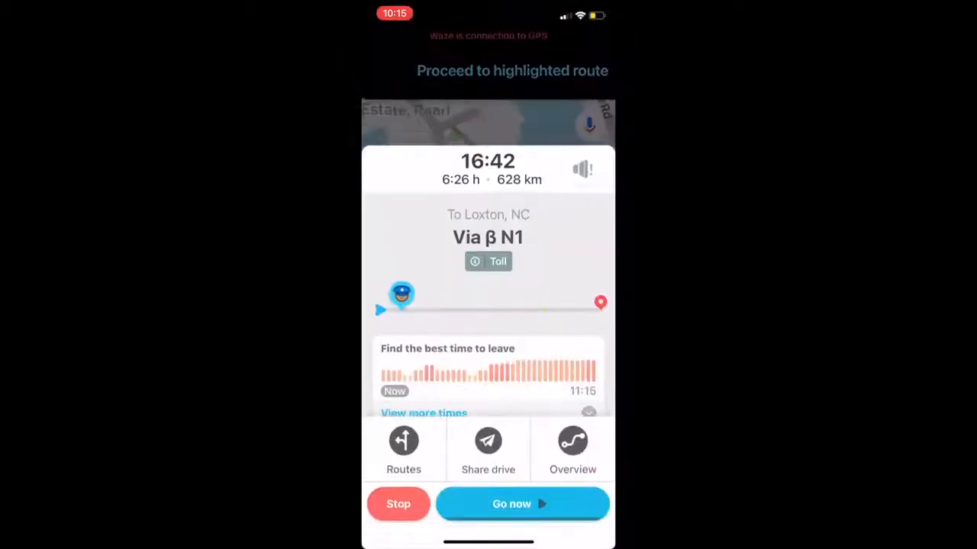
pyautogui.click(487, 261)
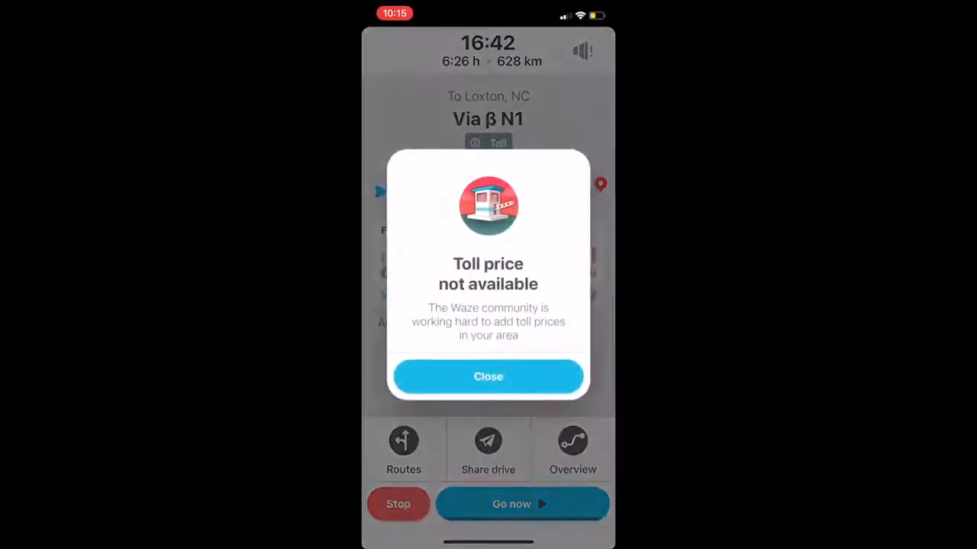
pyautogui.click(487, 377)
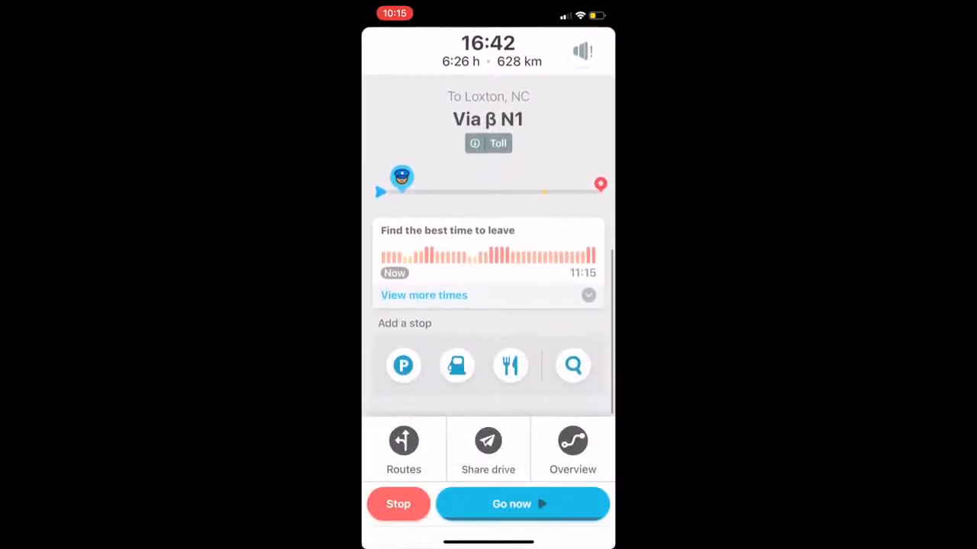
pyautogui.click(423, 296)
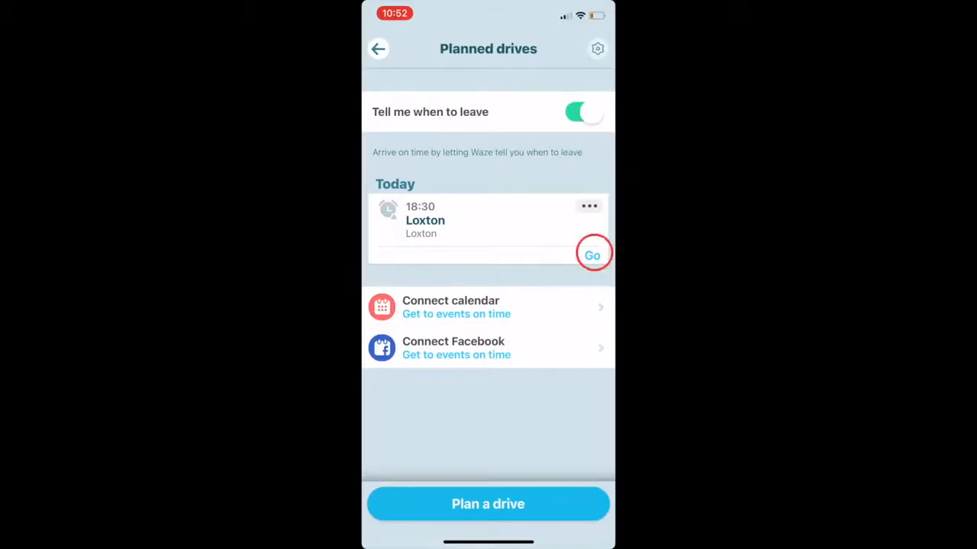
# Step: Start the planned Loxton drive so navigation begins, arriving 19:03 after 6:25 h
pyautogui.click(592, 255)
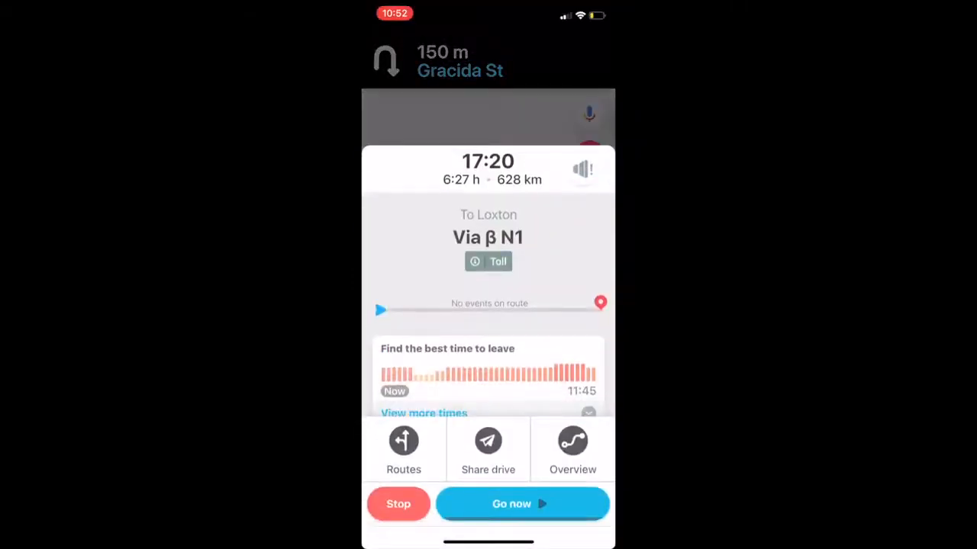
pyautogui.click(523, 504)
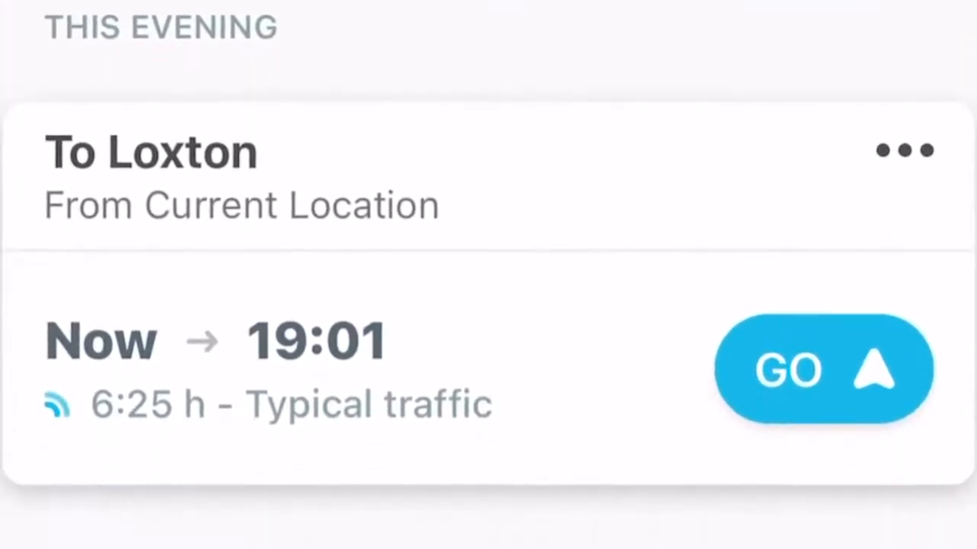
pyautogui.click(823, 369)
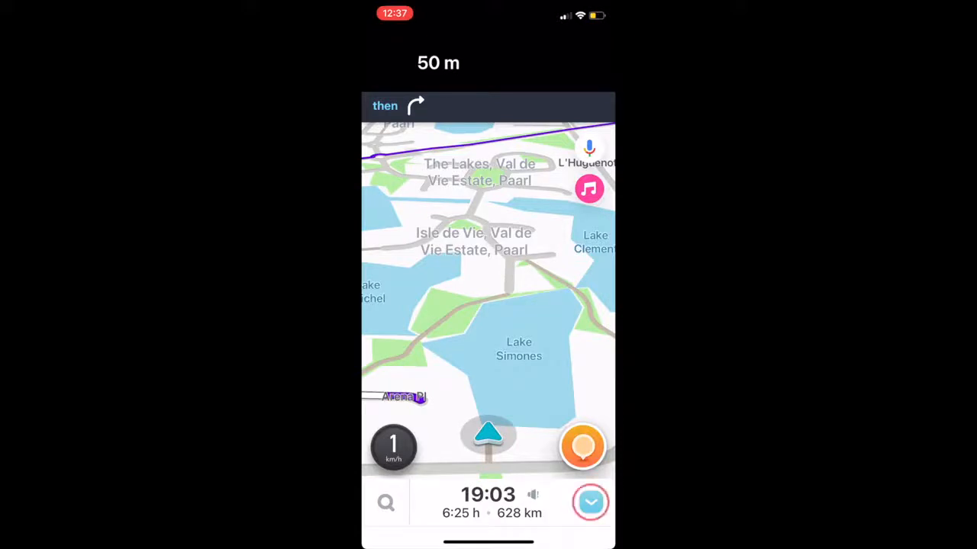
# Step: From the navigation screen, show the trip summary and the three Loxton route alternatives
pyautogui.click(487, 502)
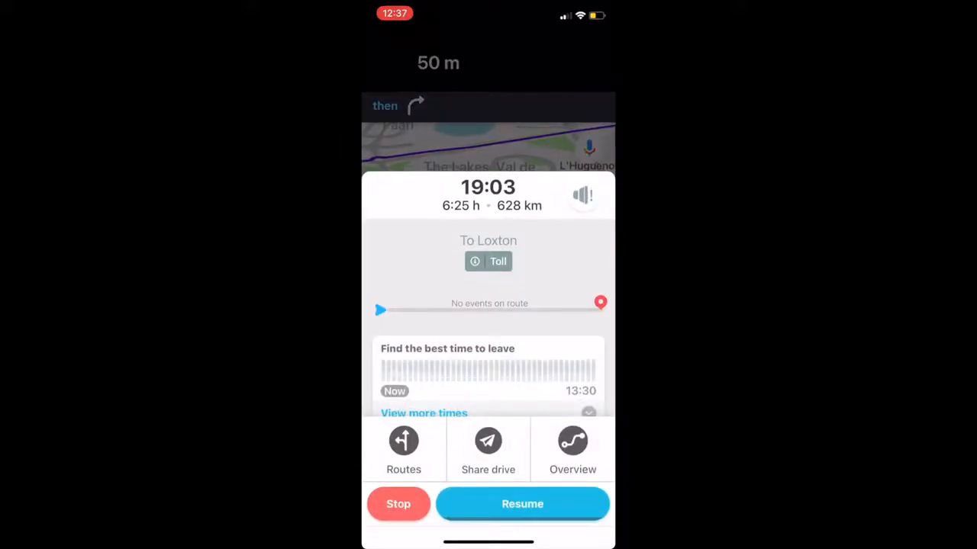
pyautogui.click(487, 450)
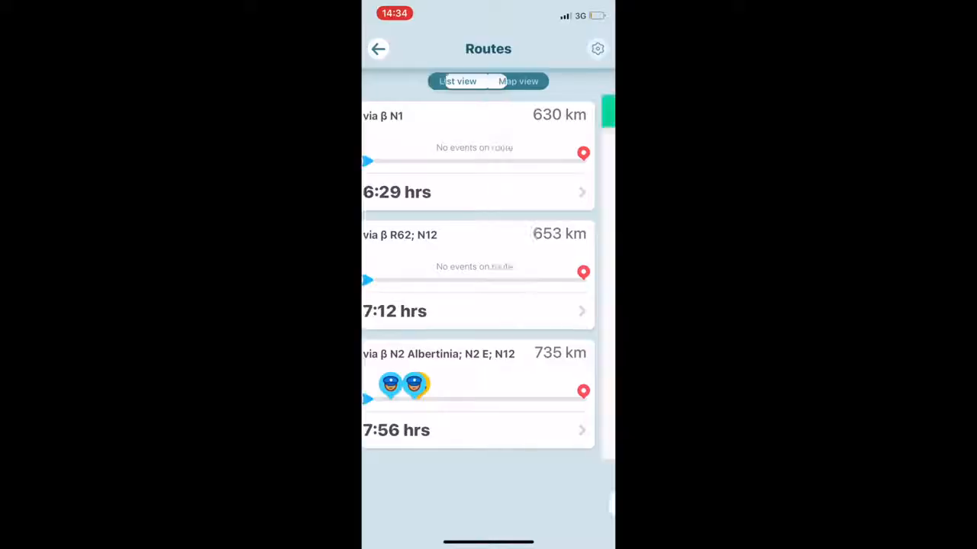
# Step: Search for Carnarvon, South Africa and add it as a stop before Loxton
pyautogui.click(518, 81)
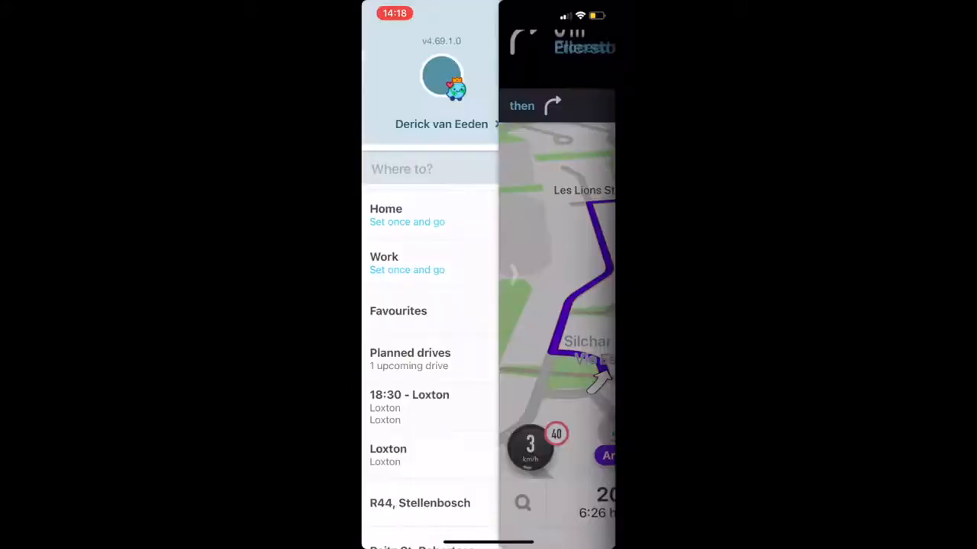
pyautogui.click(401, 169)
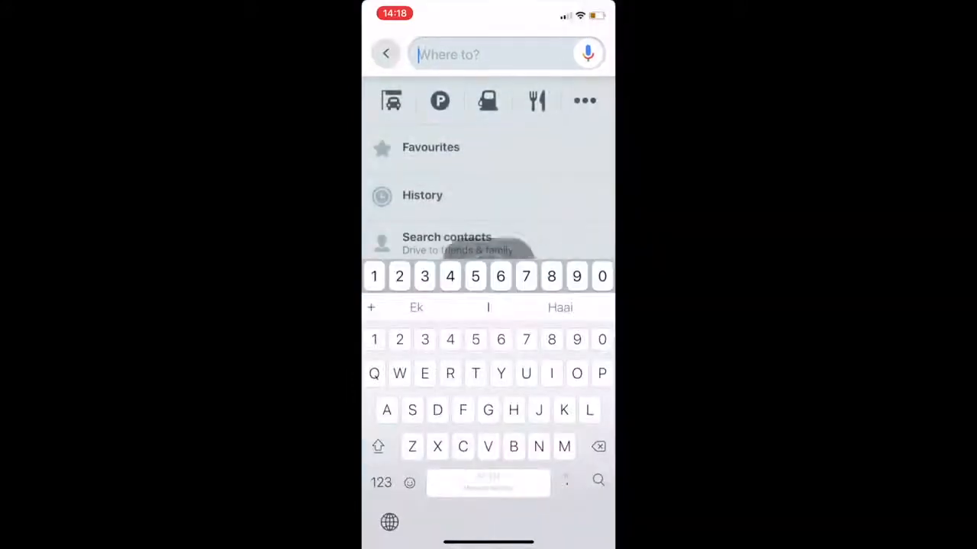
pyautogui.write('Carnar')
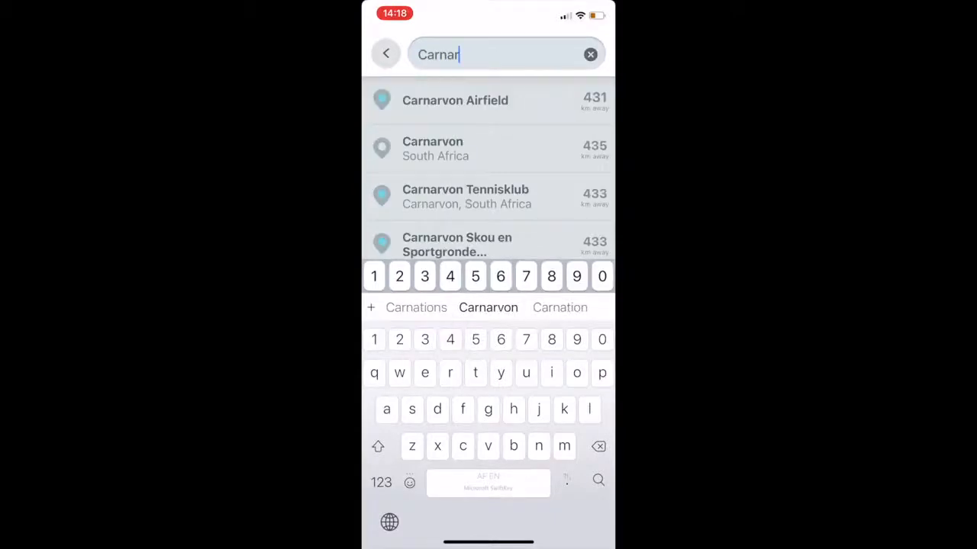
pyautogui.click(432, 148)
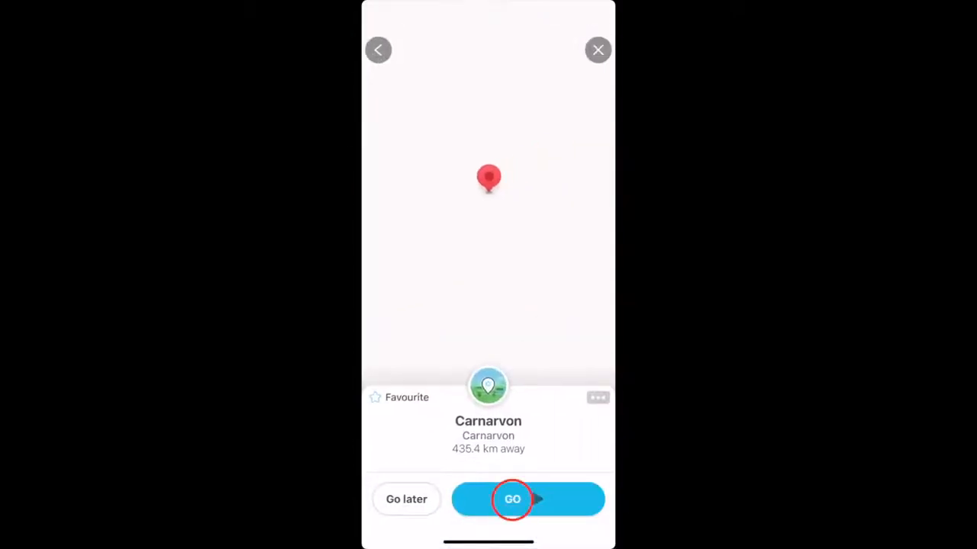
pyautogui.click(512, 499)
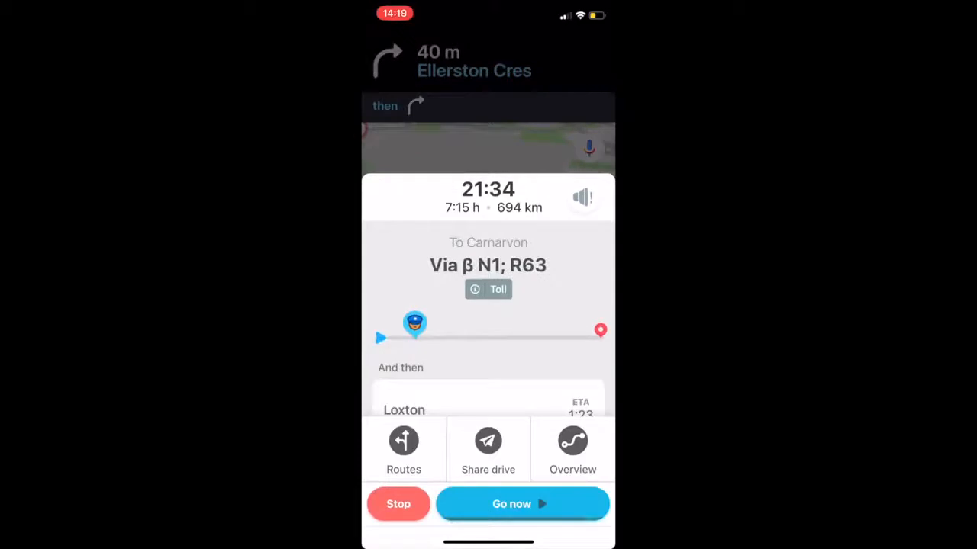
# Step: Show the whole 694 km route overview on the map, then head toward settings
pyautogui.click(572, 448)
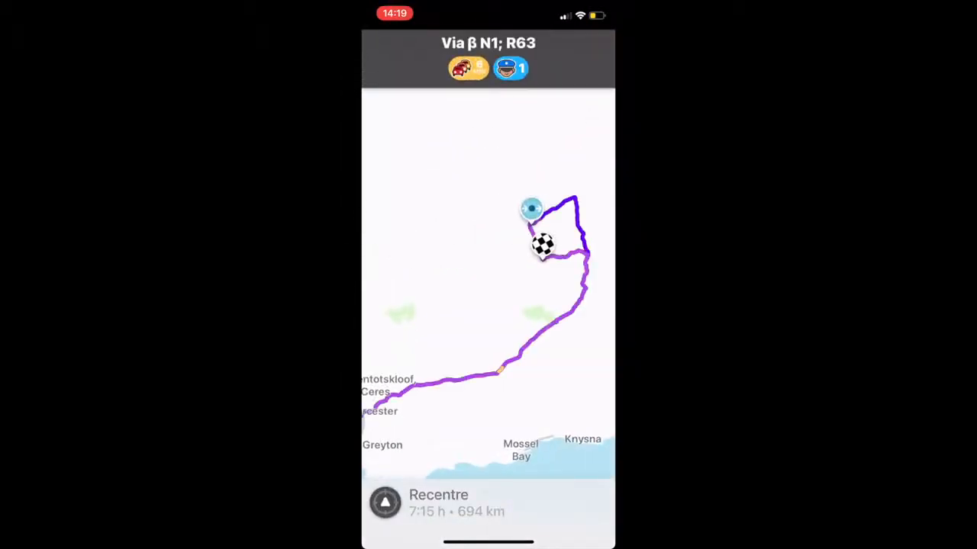
pyautogui.click(385, 502)
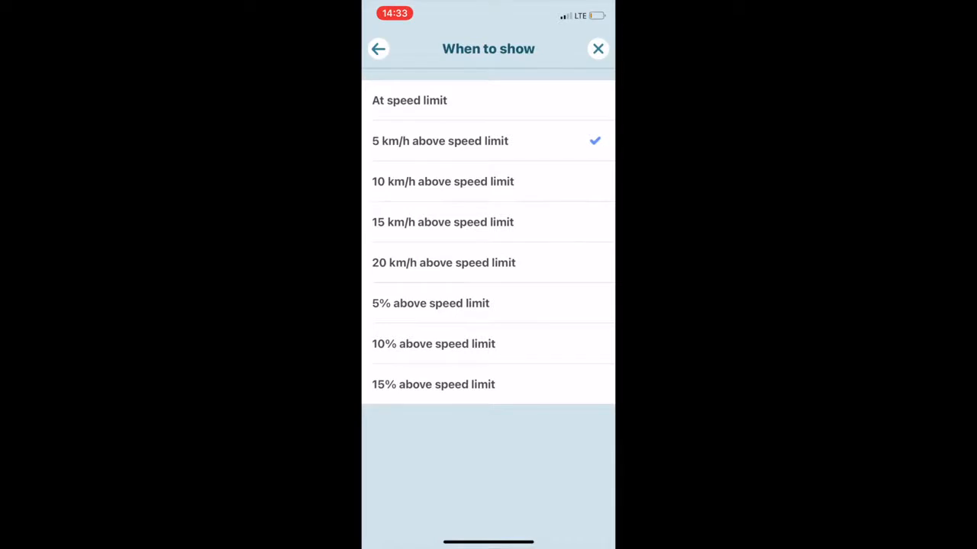
# Step: Choose 5 km/h above the speed limit as the speeding-alert threshold
pyautogui.click(379, 48)
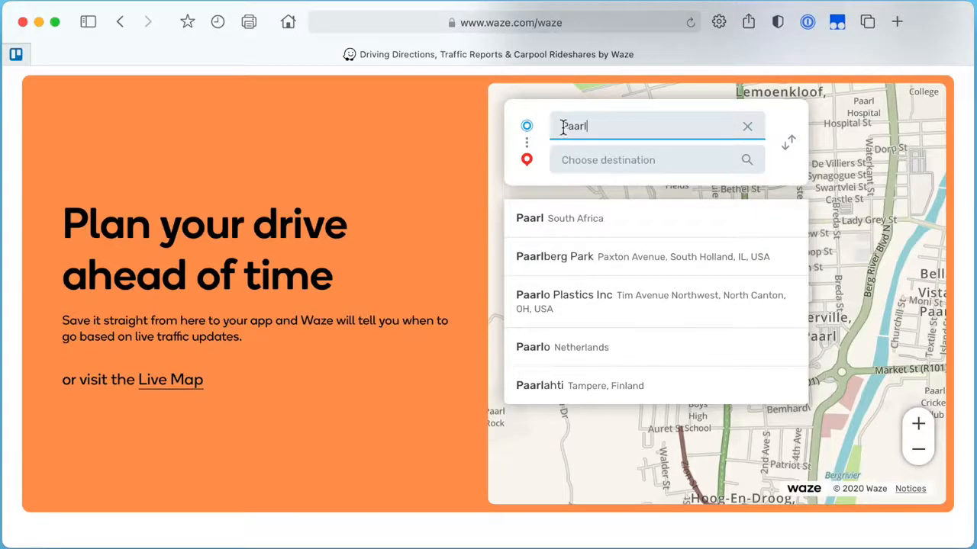
# Step: Set Robertson WC, South Africa as the destination from Paarl and send the route to the phone
pyautogui.click(530, 218)
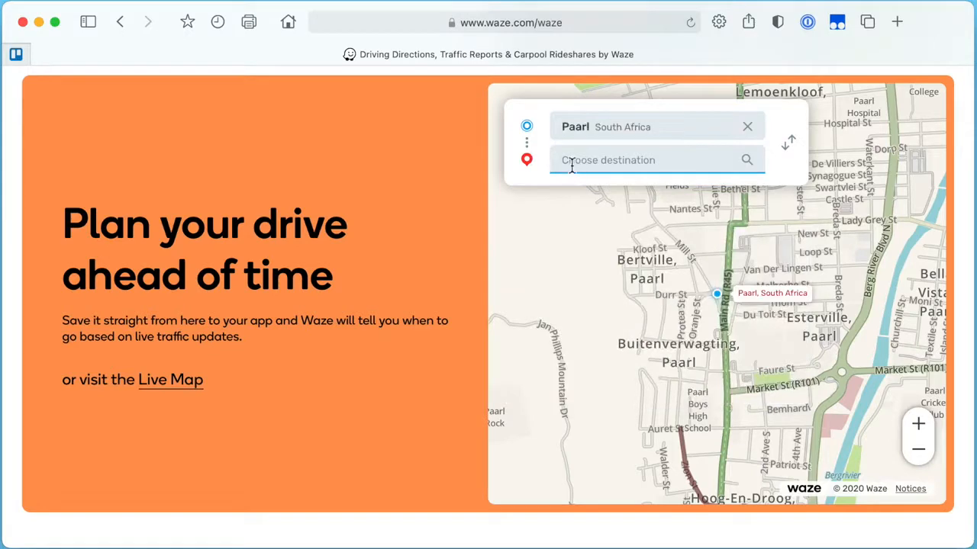
pyautogui.write('Robertson wc')
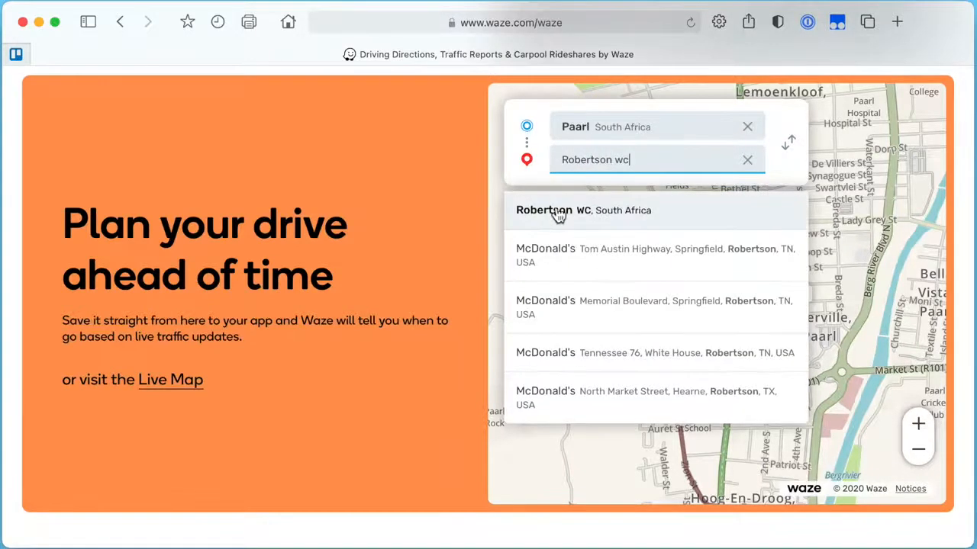
pyautogui.click(583, 210)
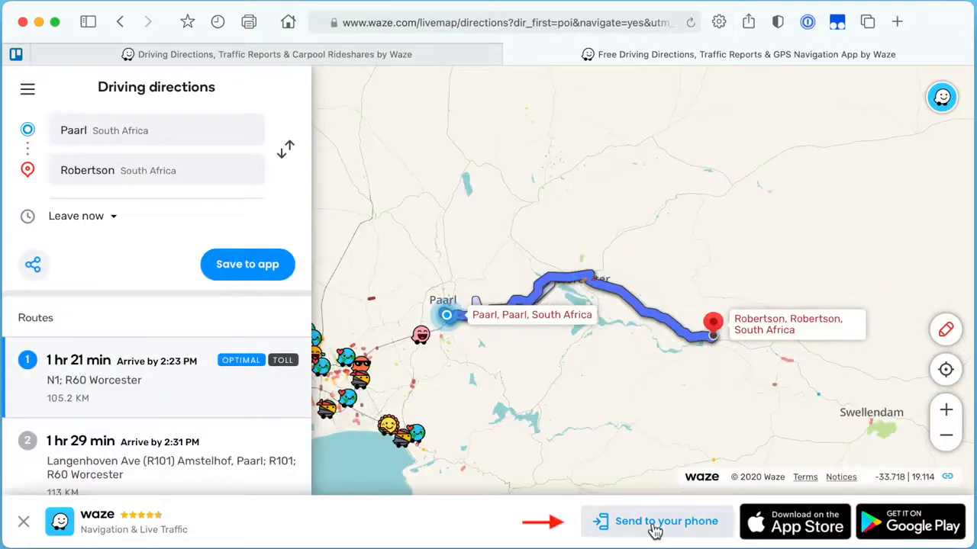
pyautogui.click(665, 521)
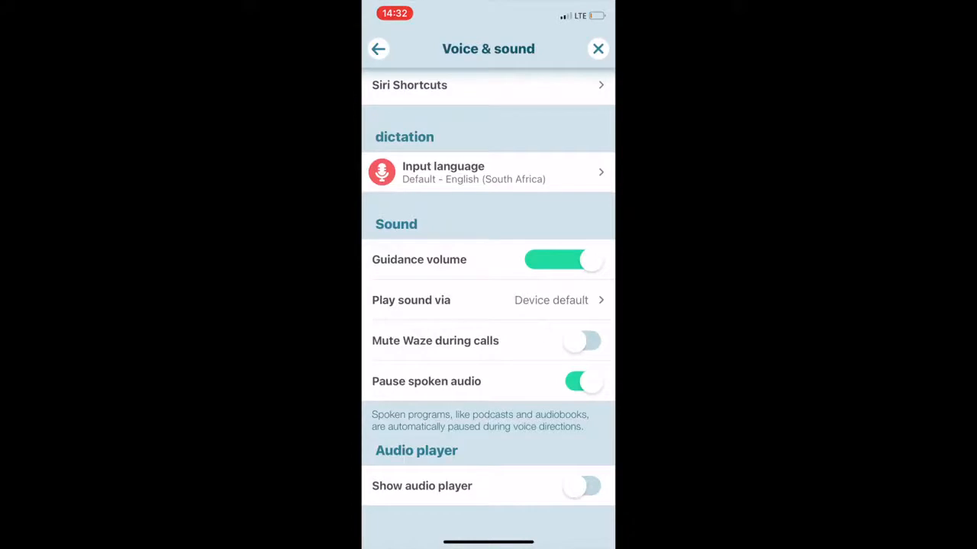
# Step: Set sound fully on for the Loxton drive and bring up the Voice directions list
pyautogui.click(597, 48)
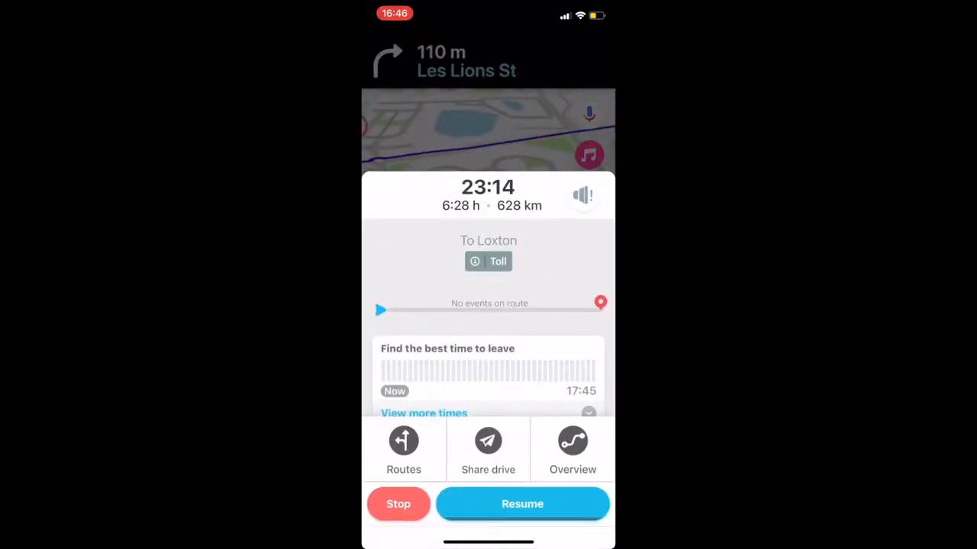
pyautogui.click(583, 195)
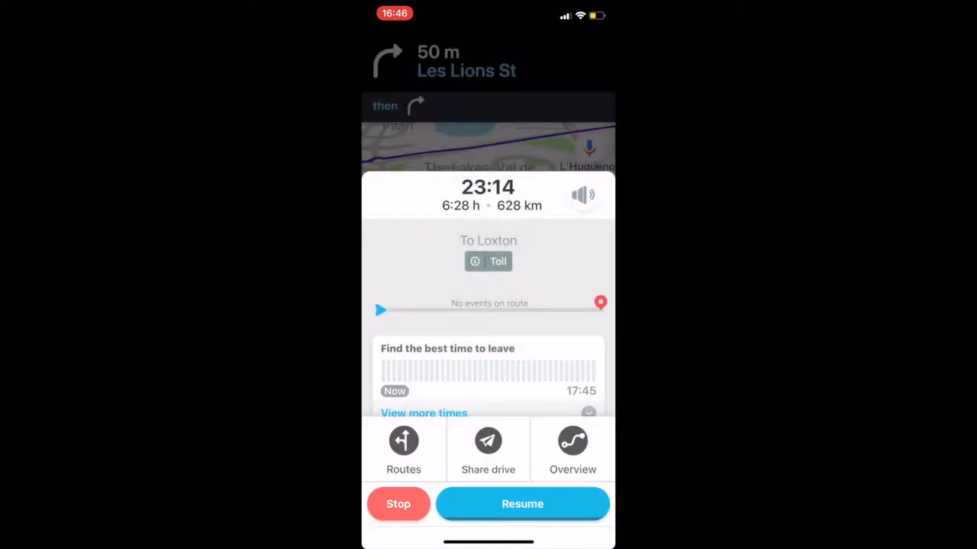
pyautogui.click(583, 195)
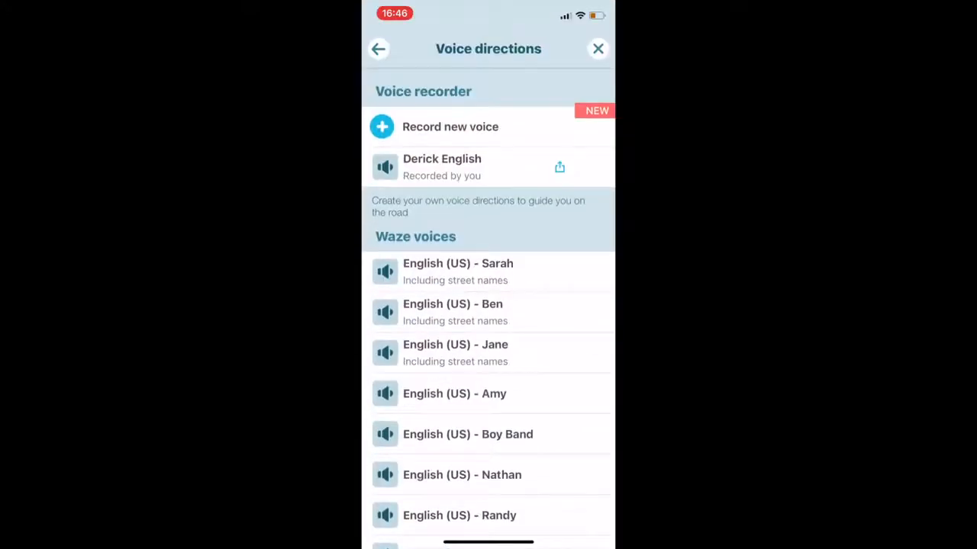
pyautogui.scroll(-3)
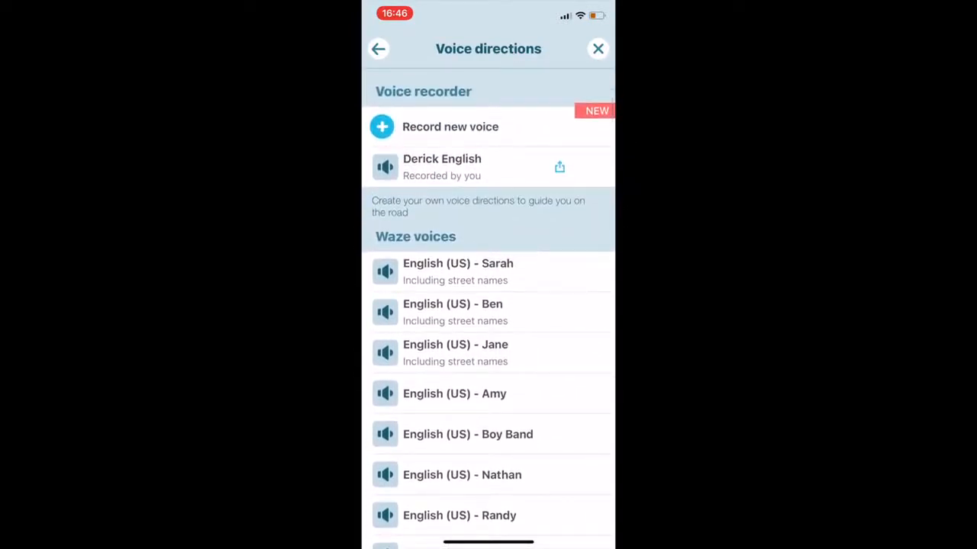
pyautogui.click(598, 49)
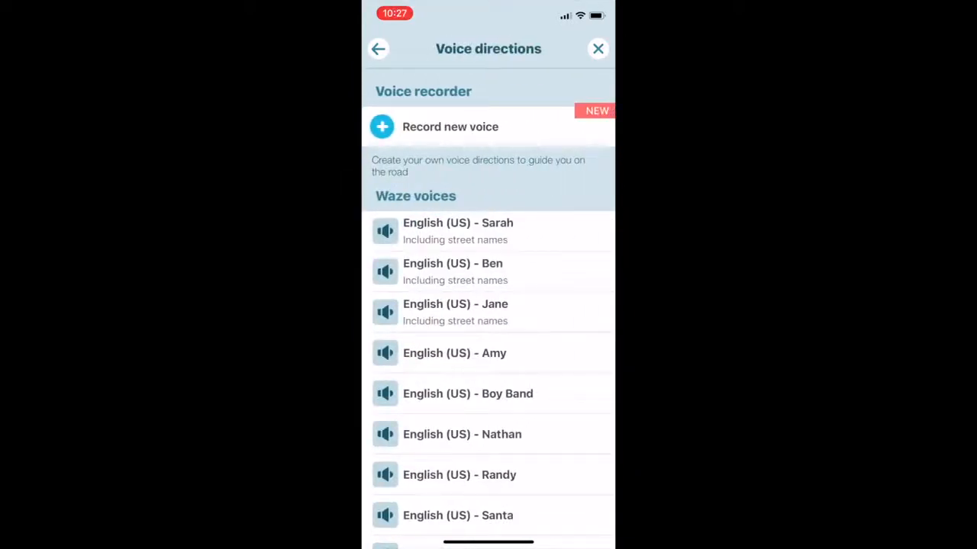
# Step: Scroll the voice list to reach and start Record new voice
pyautogui.scroll(-3)
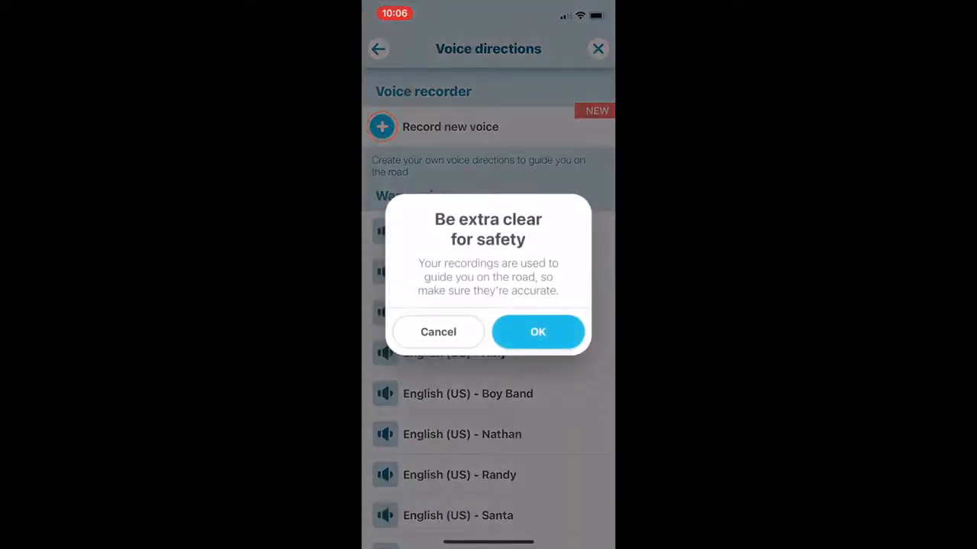
# Step: Accept the safety notice, name the voice My Voice and save the recorded "All set. Let's go!" phrase
pyautogui.click(538, 331)
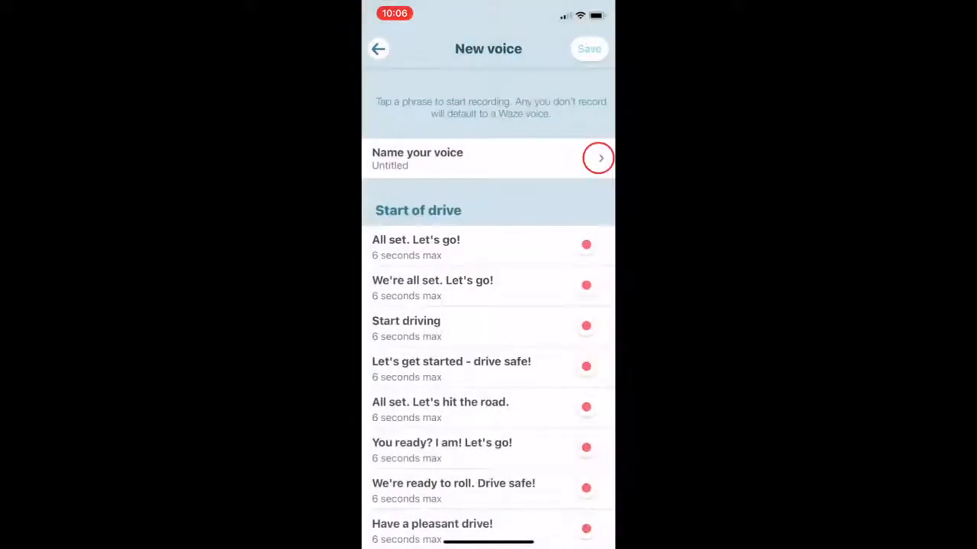
pyautogui.click(488, 158)
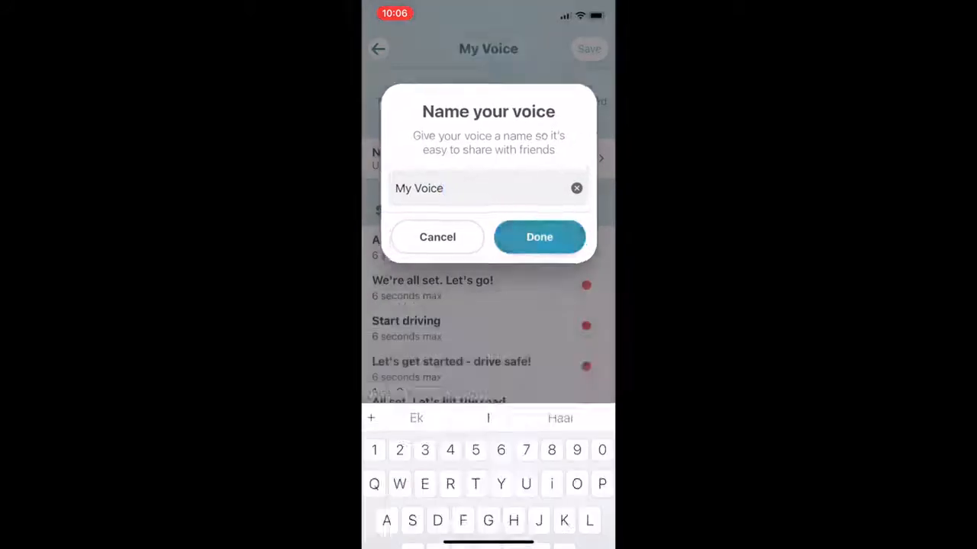
pyautogui.click(539, 237)
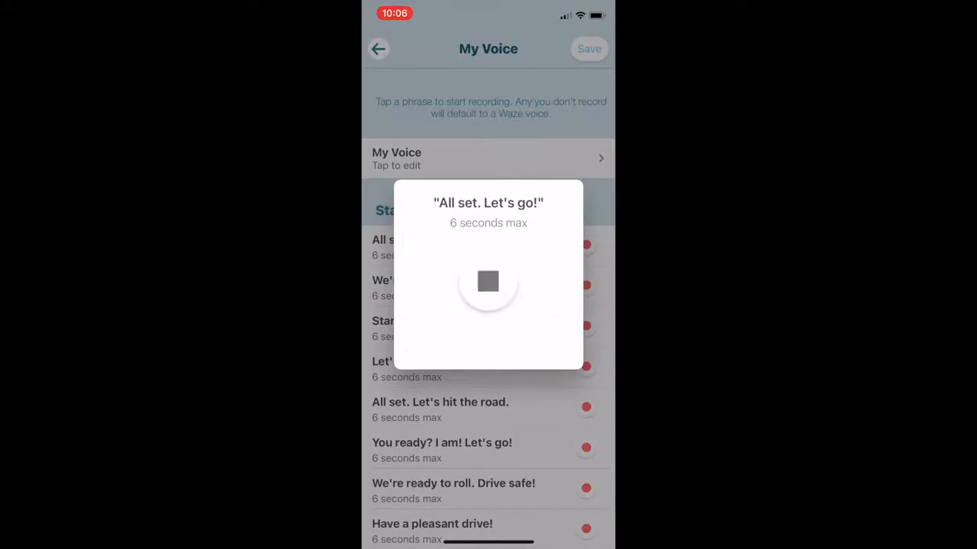
pyautogui.click(488, 281)
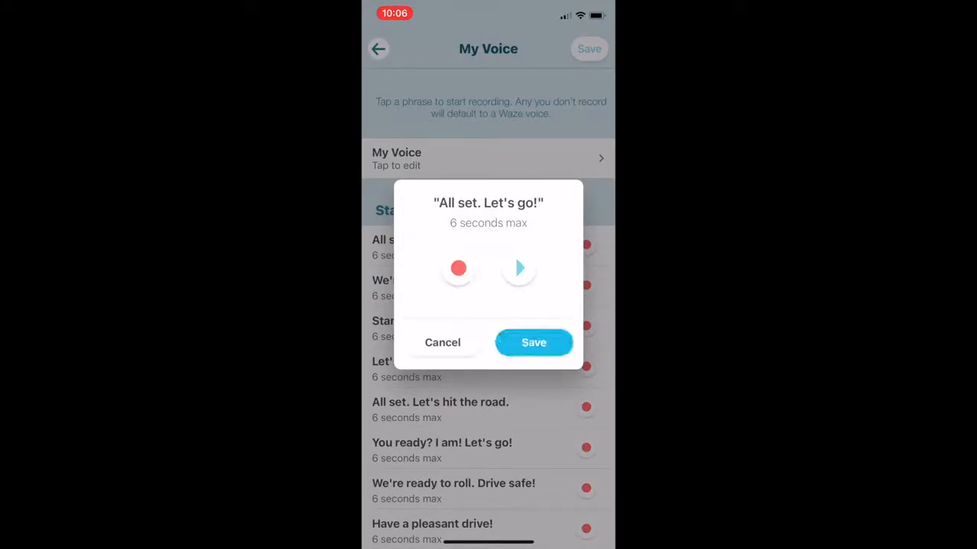
pyautogui.click(534, 342)
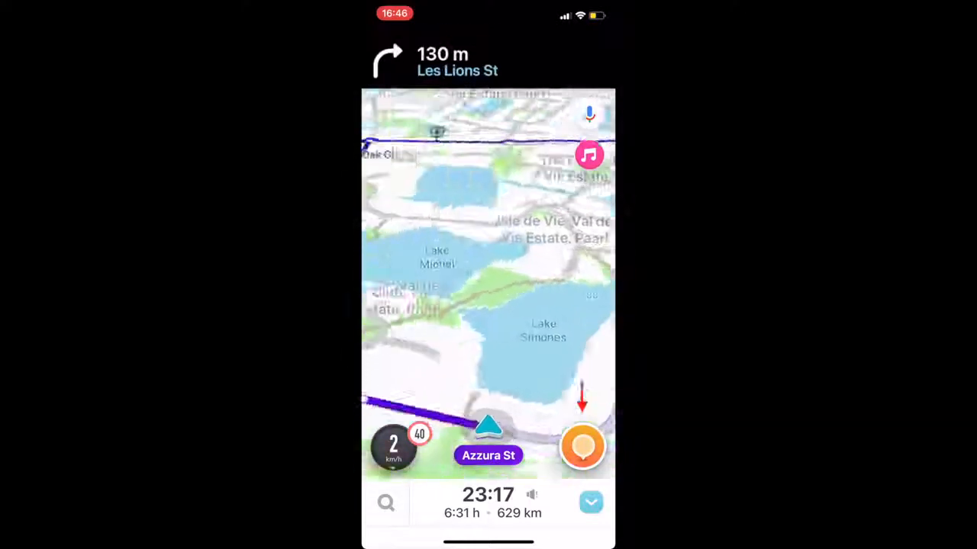
# Step: Start a new report from the map and choose Hazard as its type
pyautogui.click(583, 446)
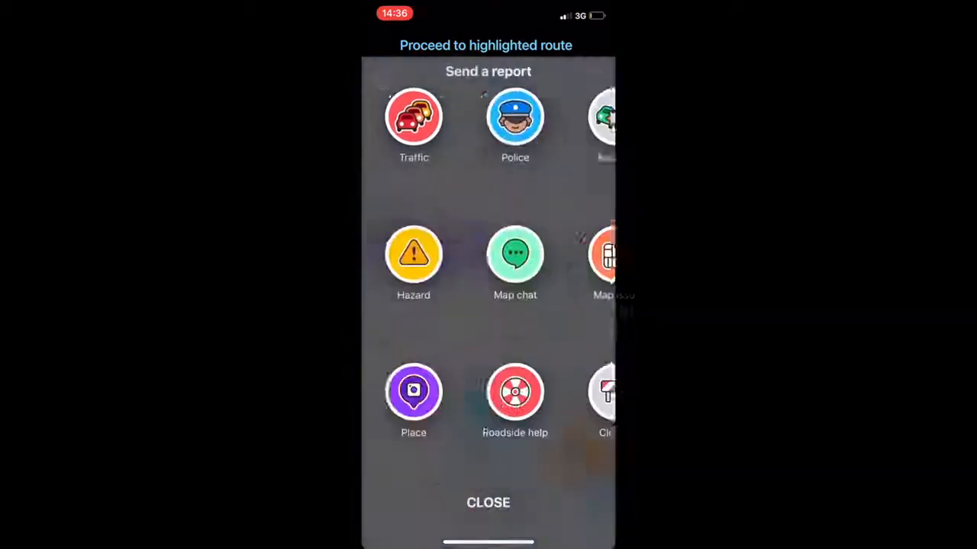
pyautogui.click(413, 254)
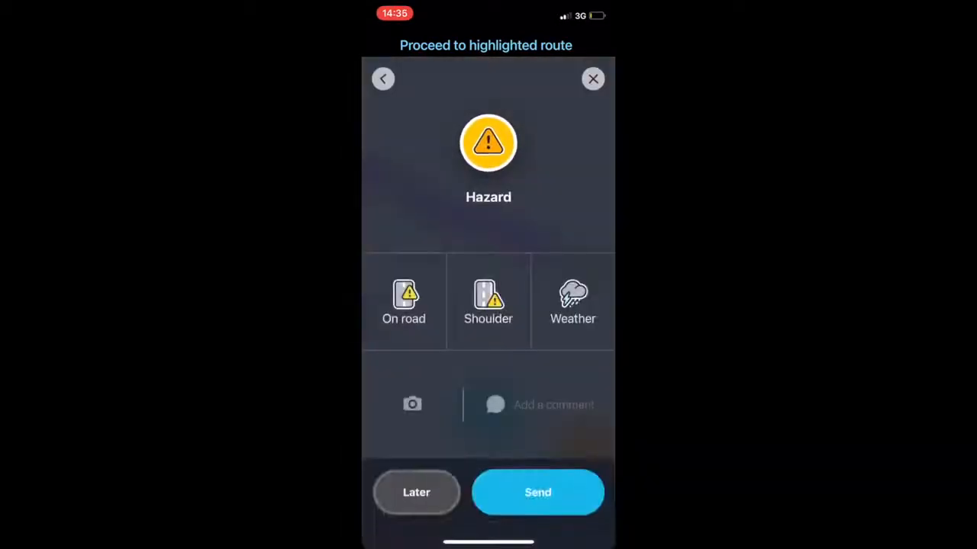